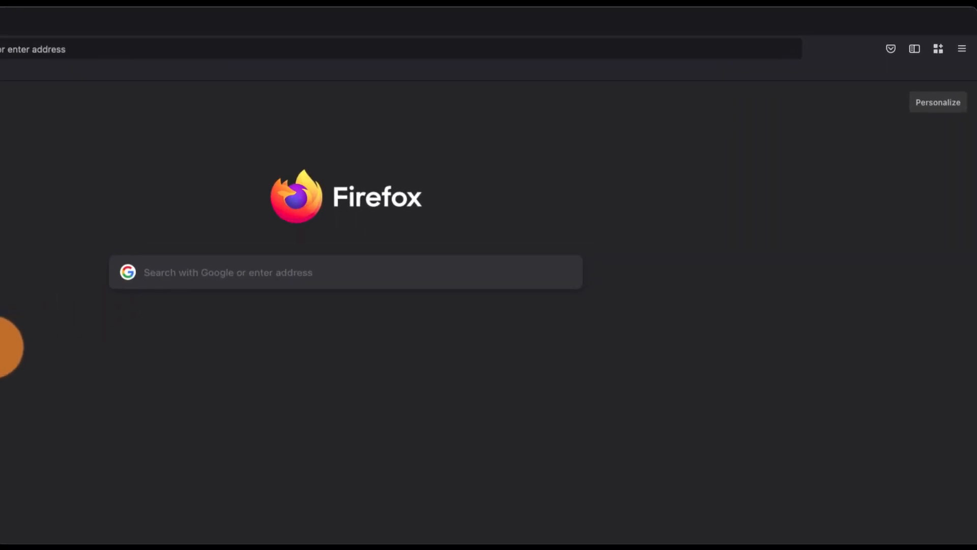
- Reach the General settings page from the browser's main menu
{"action": "left_click", "coordinate": [956, 49]}
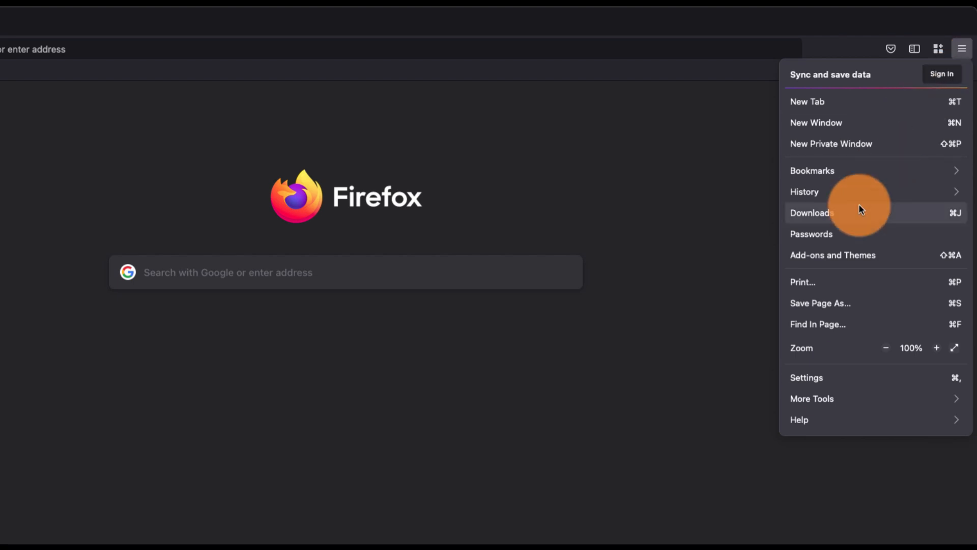
{"action": "left_click", "coordinate": [806, 378]}
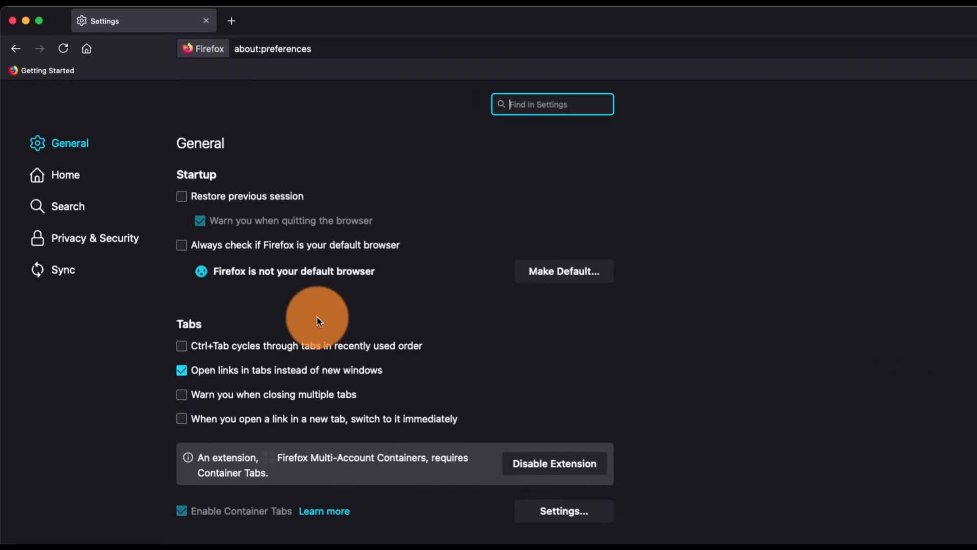
- Under Files and Applications, set downloads to 'Save files to' the Downloads folder
{"action": "scroll", "scroll_direction": "down", "scroll_amount": 3}
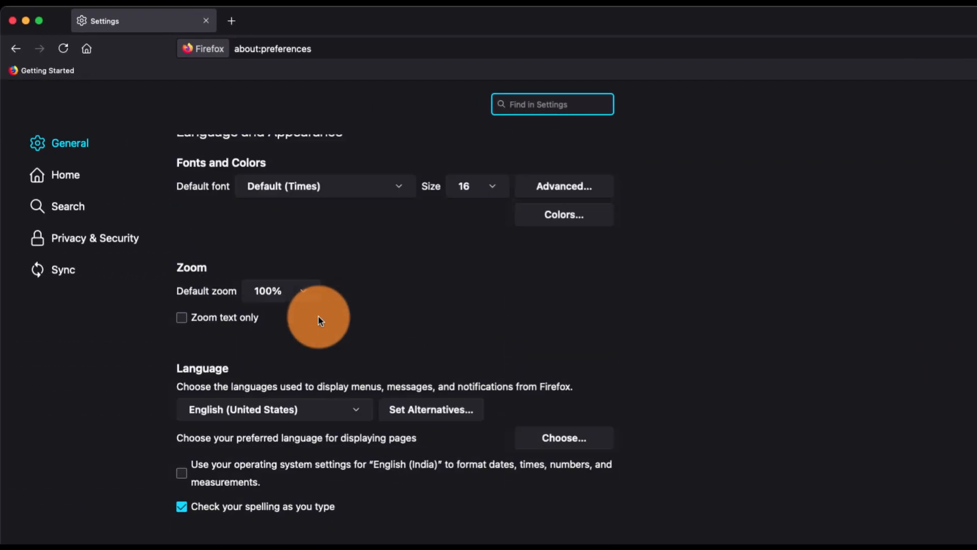
{"action": "scroll", "scroll_direction": "down", "scroll_amount": 3}
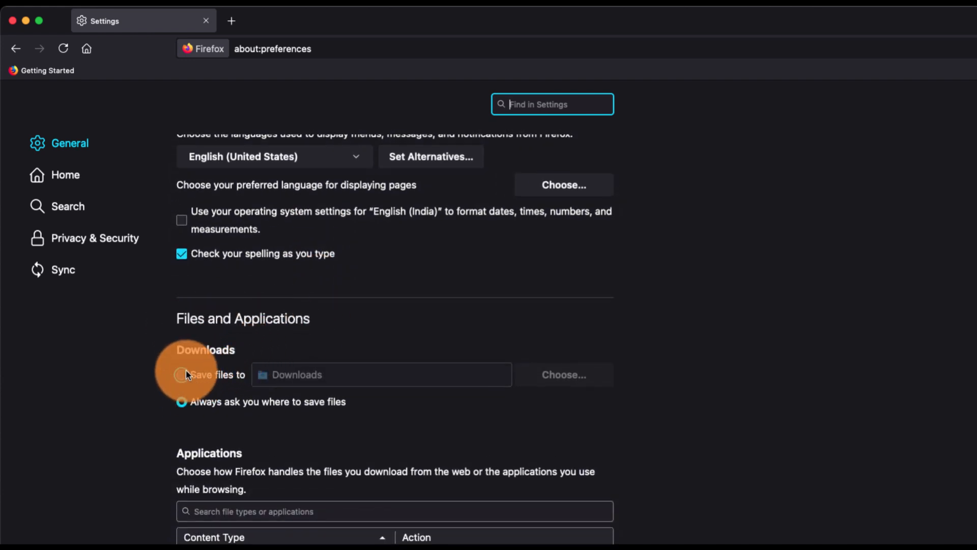
{"action": "left_click", "coordinate": [181, 374]}
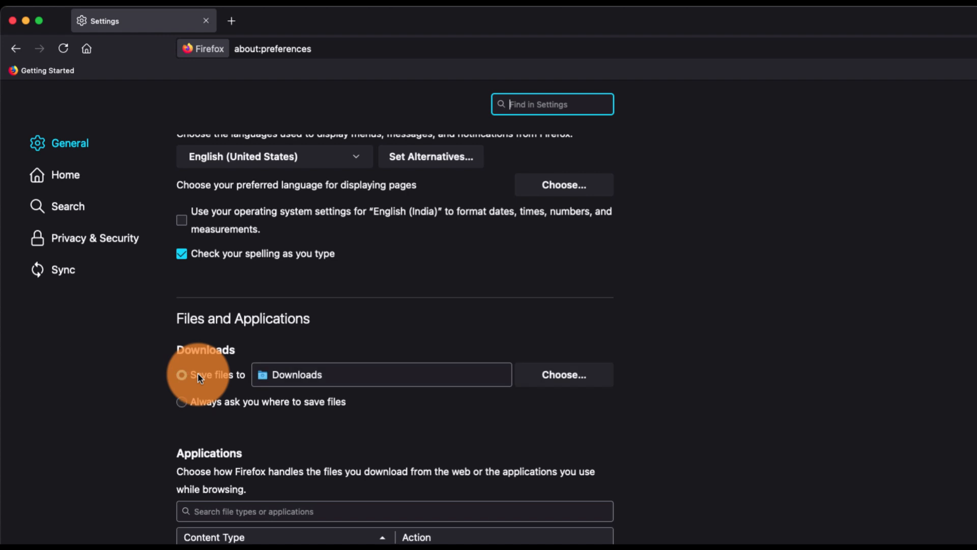
{"action": "left_click", "coordinate": [181, 402]}
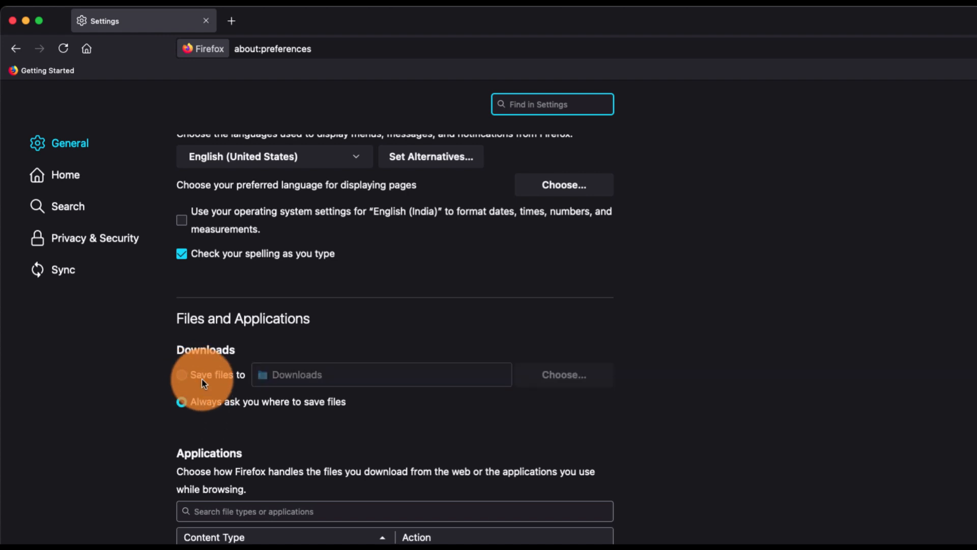
{"action": "left_click", "coordinate": [181, 374]}
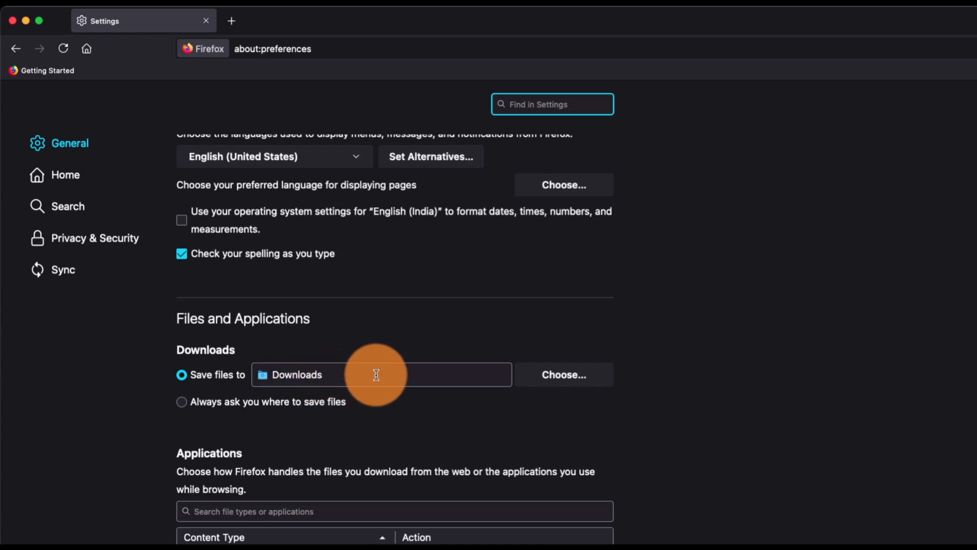
{"action": "left_click", "coordinate": [564, 374]}
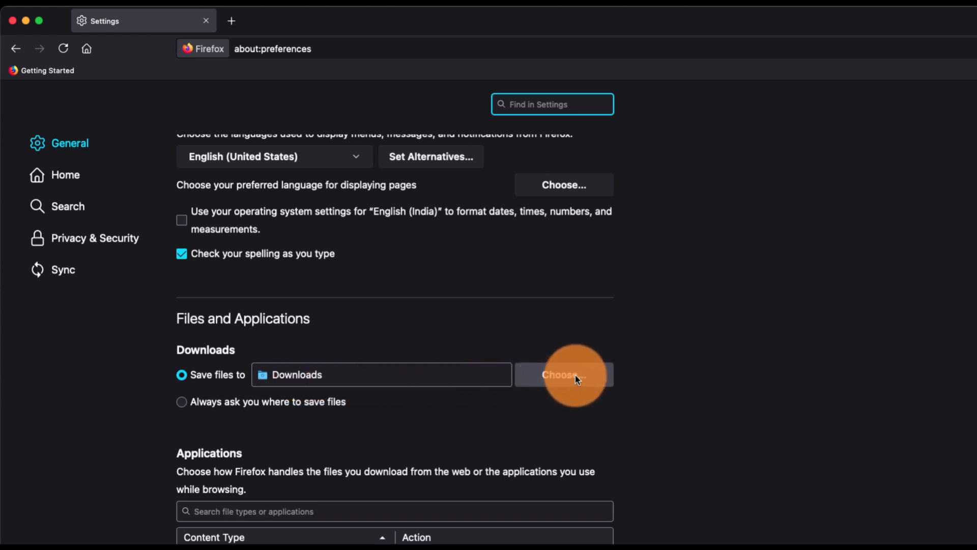
{"action": "left_click", "coordinate": [562, 375]}
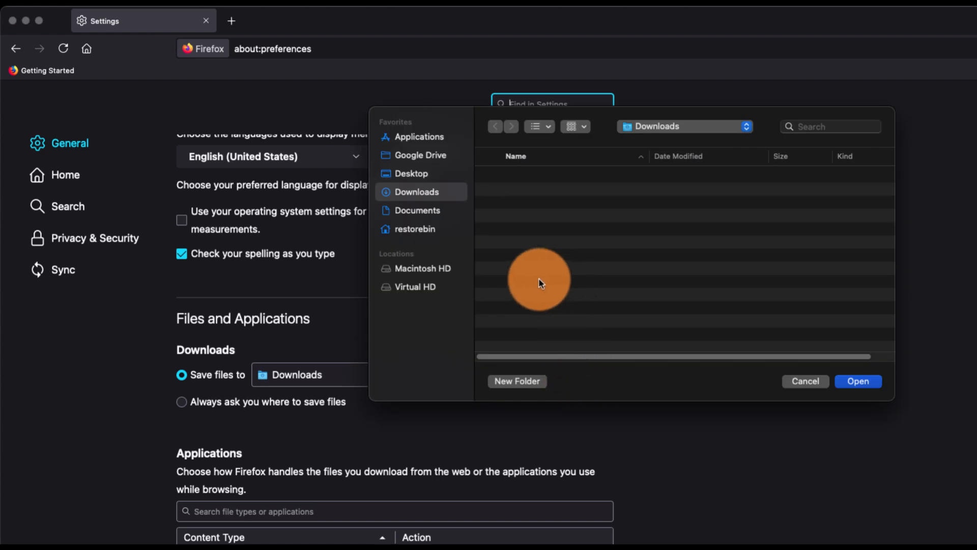
{"action": "left_click", "coordinate": [414, 287]}
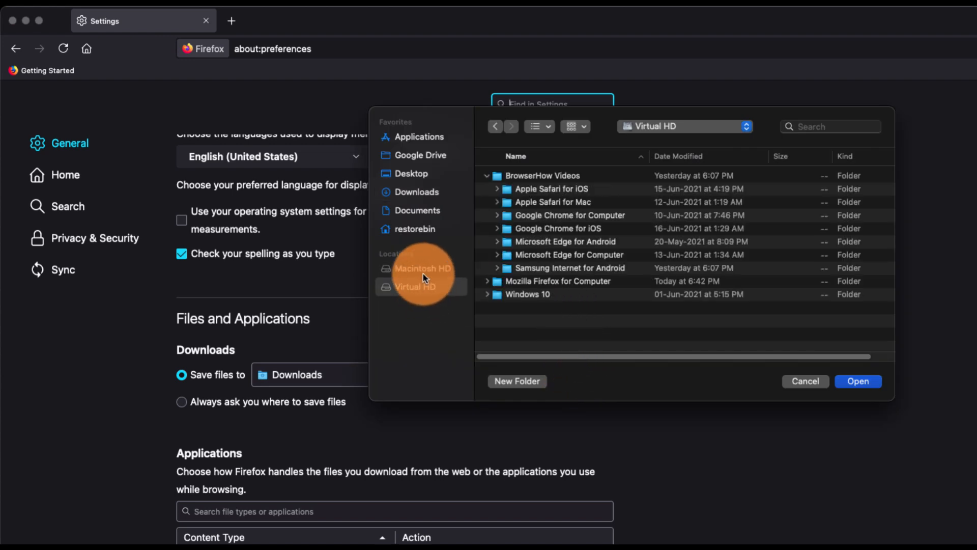
{"action": "left_click", "coordinate": [416, 192]}
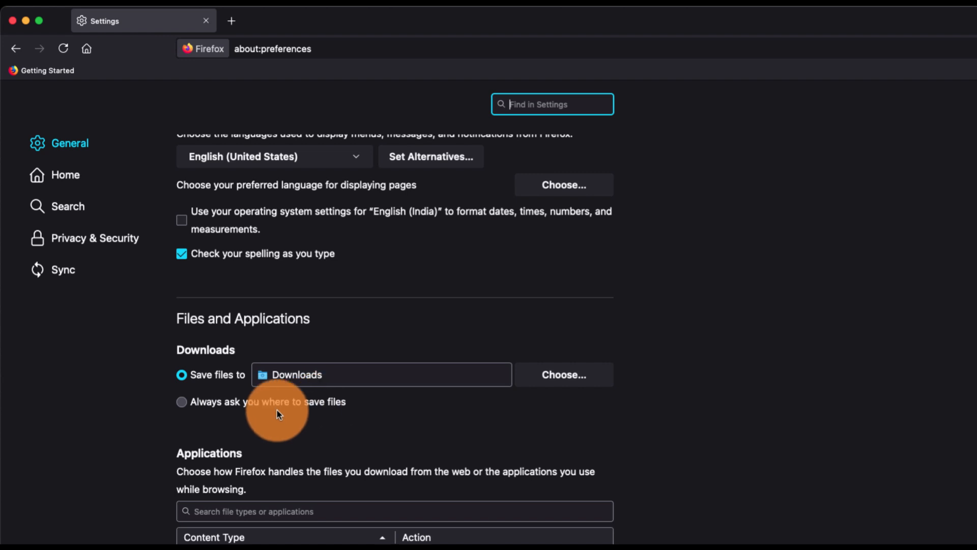
- Set downloads to 'Always ask you where to save files'
{"action": "left_click", "coordinate": [181, 402]}
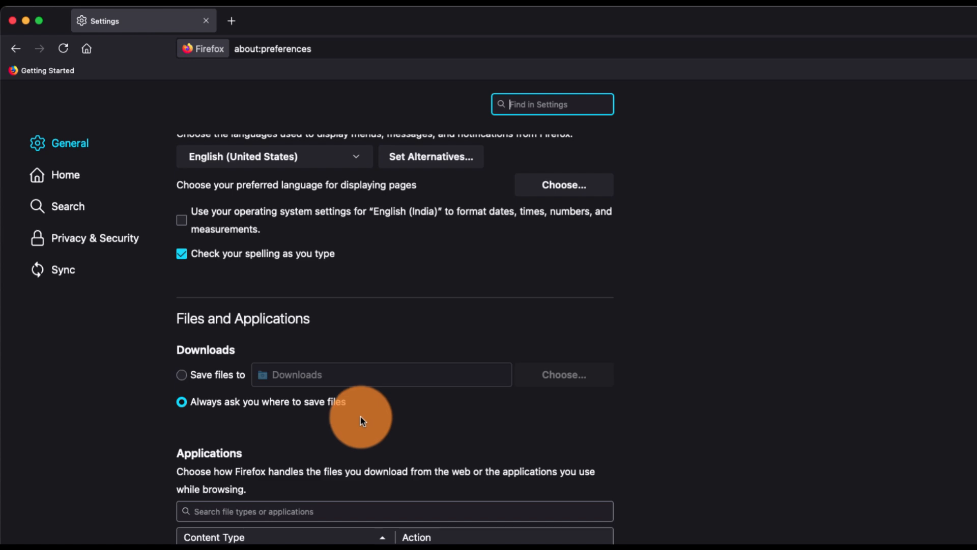
{"action": "mouse_move", "coordinate": [388, 427]}
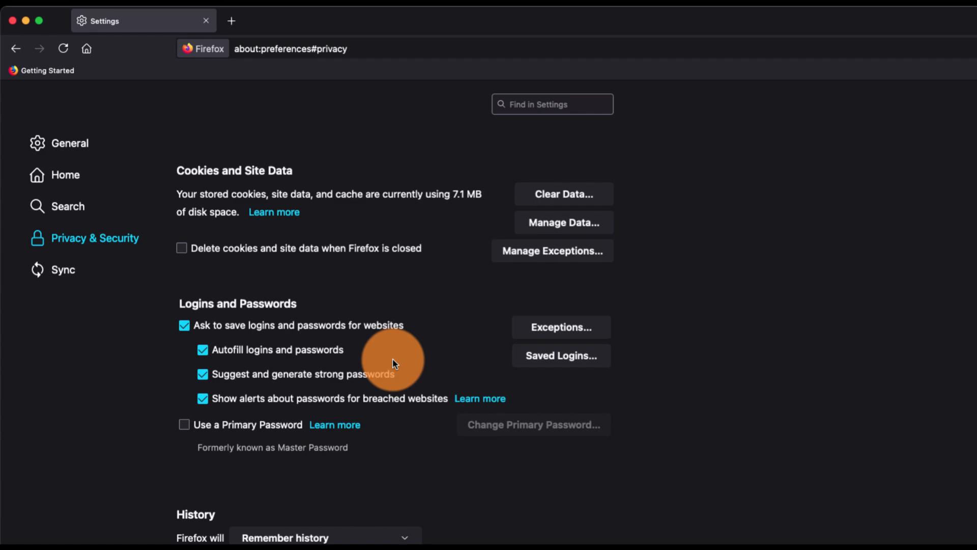
- Ensure 'Block dangerous downloads' is ticked under Security, then return to the General download settings
{"action": "scroll", "scroll_direction": "down", "scroll_amount": 3}
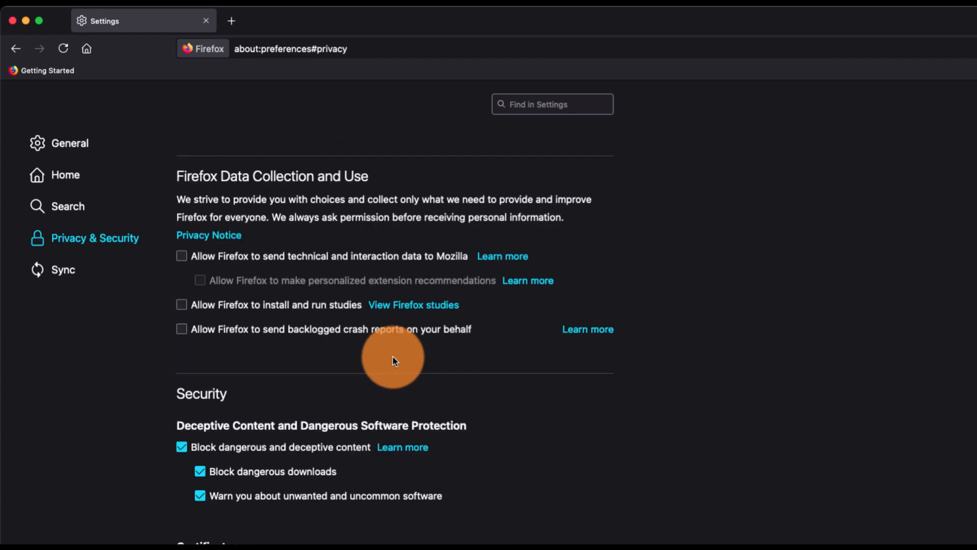
{"action": "scroll", "scroll_direction": "down", "scroll_amount": 3}
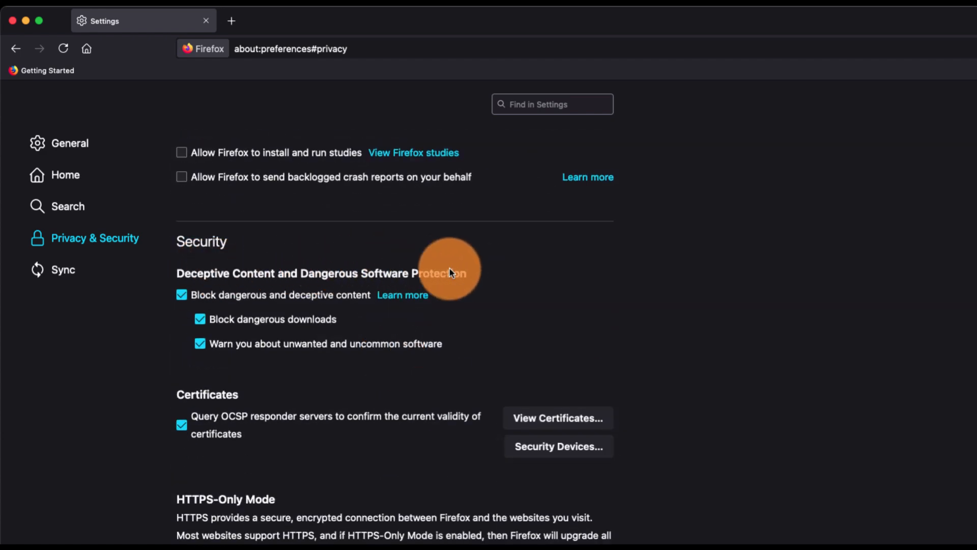
{"action": "mouse_move", "coordinate": [248, 329]}
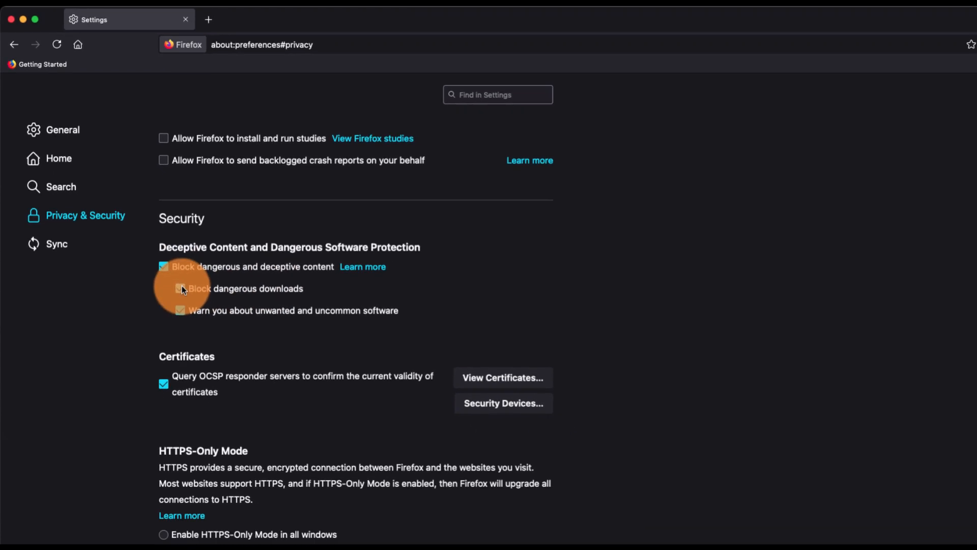
{"action": "left_click", "coordinate": [182, 289]}
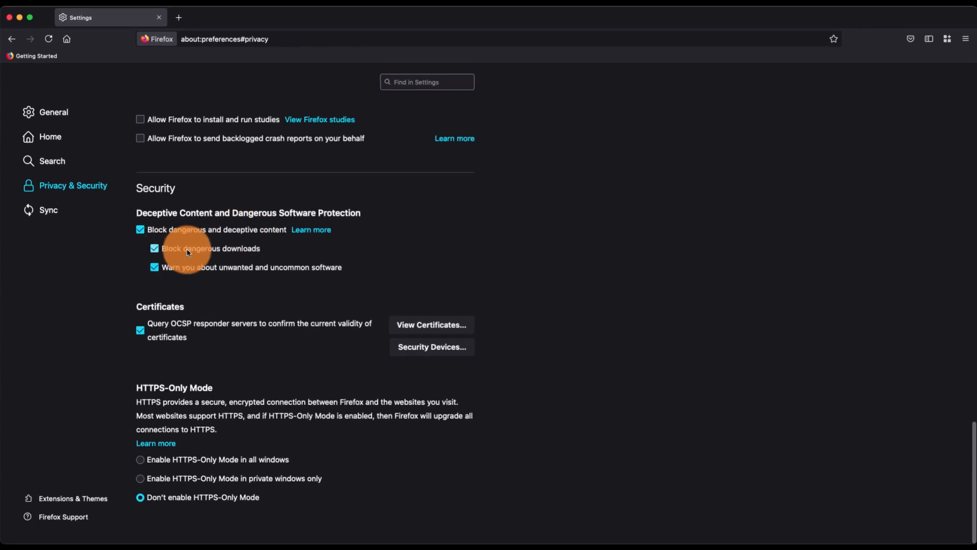
{"action": "left_click", "coordinate": [53, 112]}
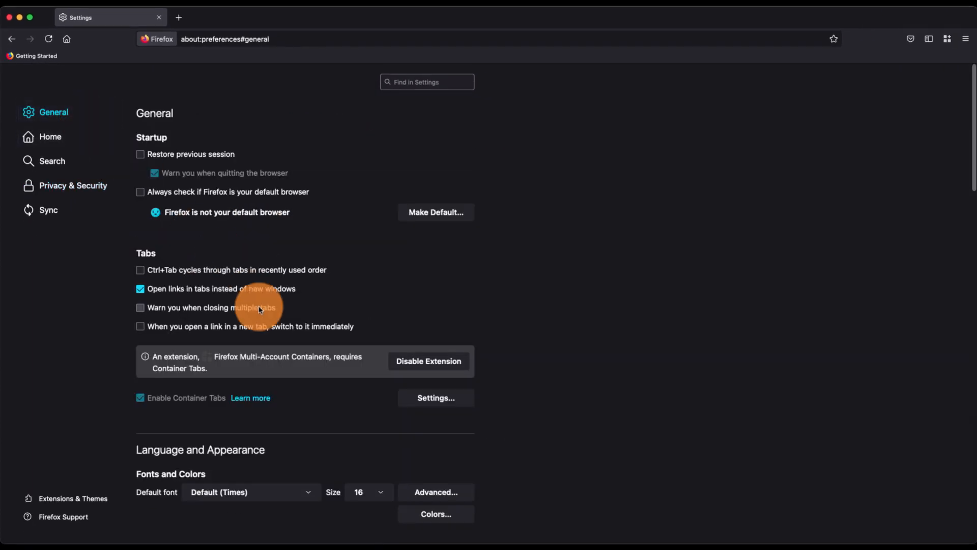
{"action": "scroll", "scroll_direction": "down", "scroll_amount": 3}
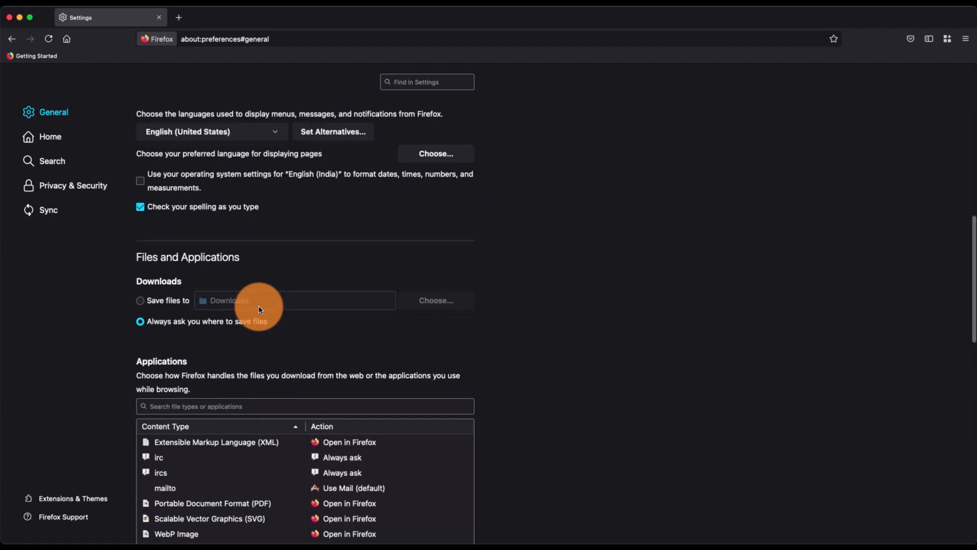